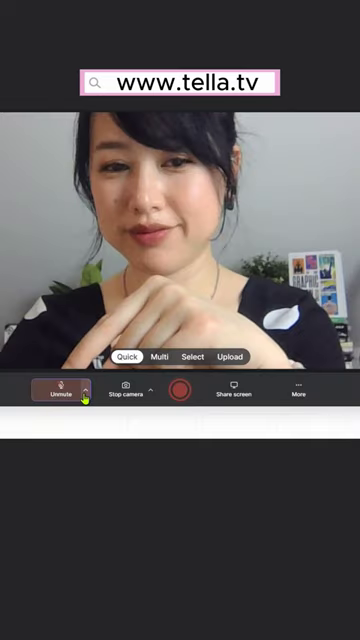
# Expand the microphone dropdown beside the Unmute button to list available inputs.
pyautogui.click(86, 390)
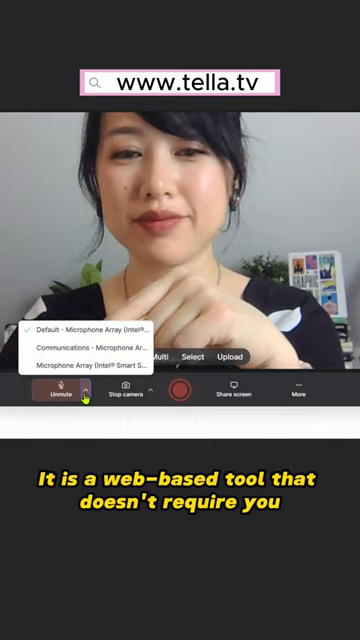